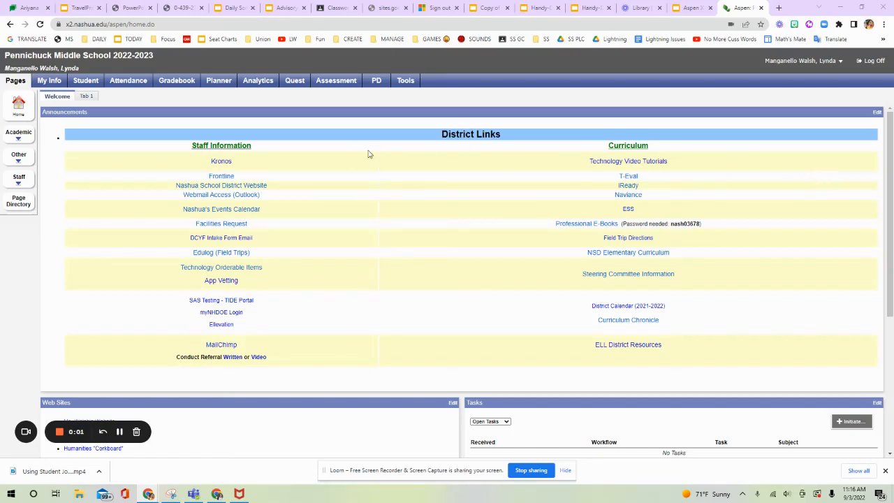
mouse_move(392, 180)
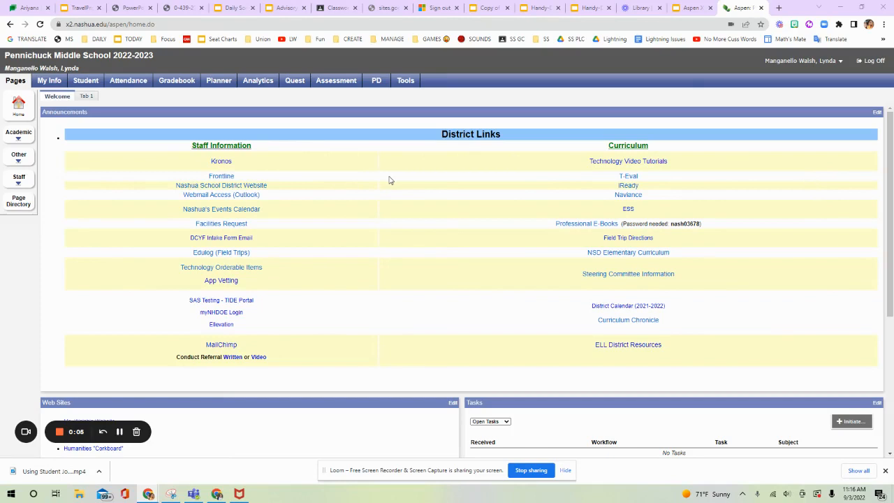
mouse_move(158, 207)
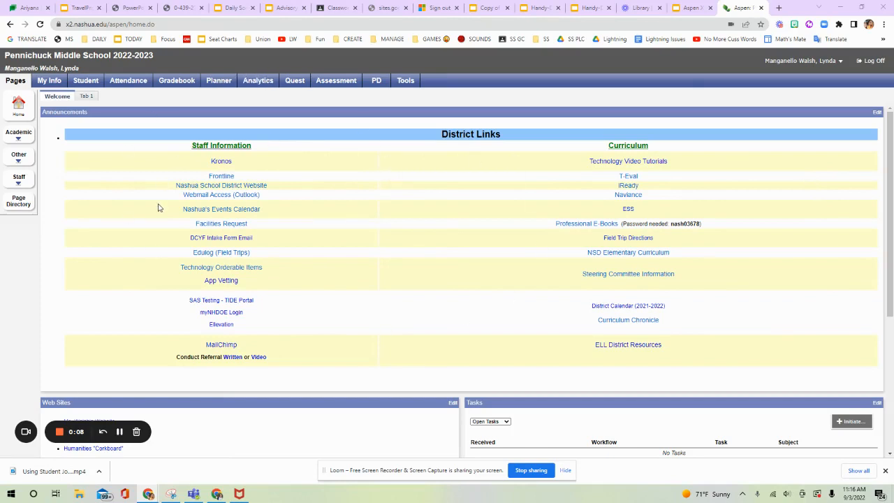
mouse_move(135, 206)
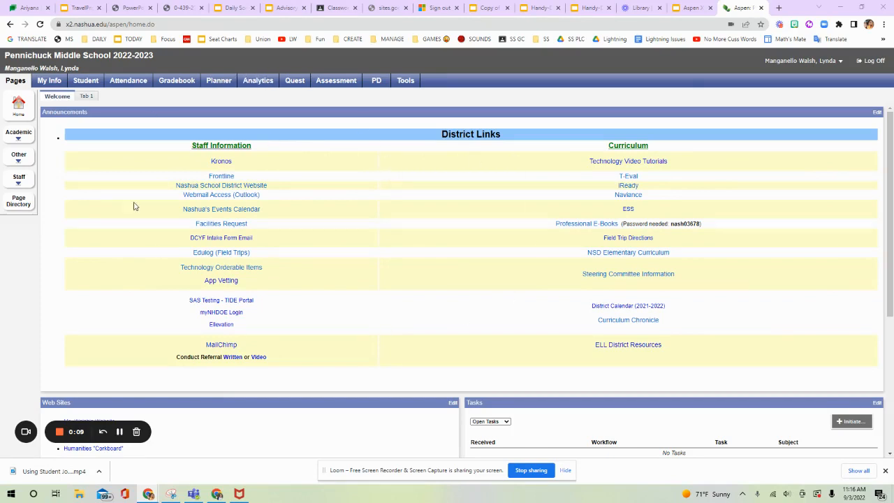
mouse_move(438, 203)
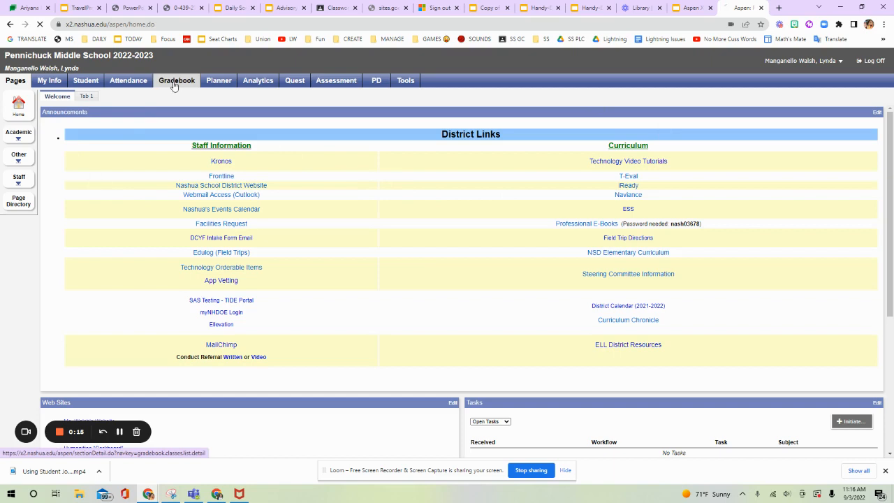
- Open the Gradebook details page for SS601-005 Social Studies 6, classroom C141
left_click(177, 79)
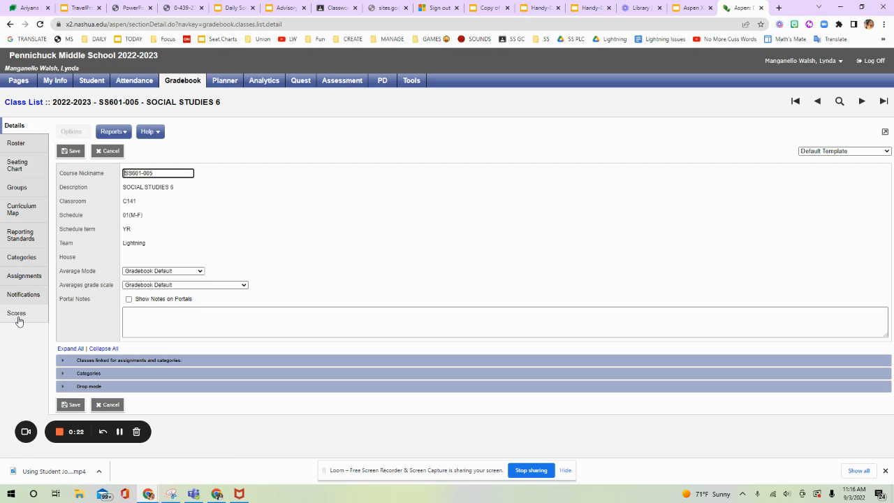
mouse_move(30, 322)
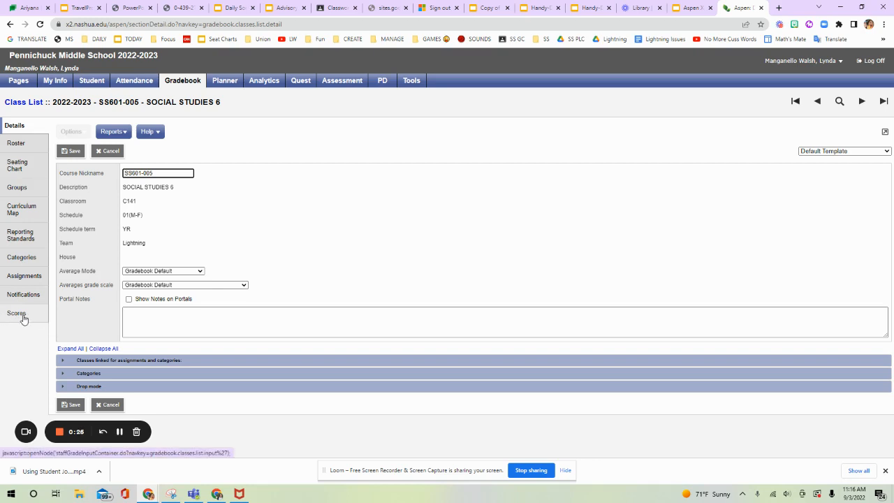
mouse_move(16, 313)
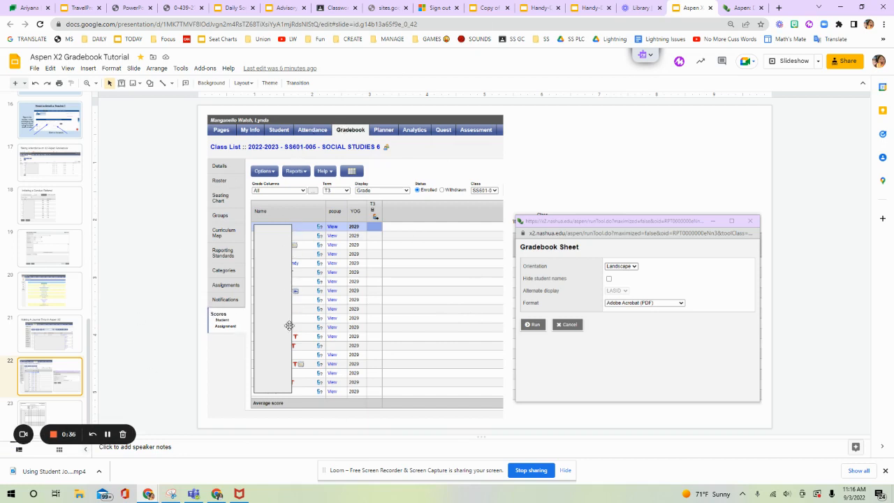
mouse_move(356, 336)
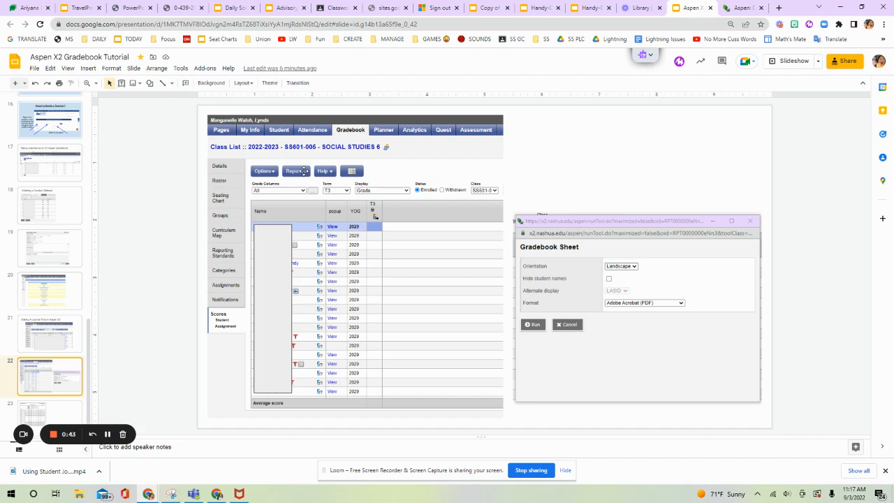
mouse_move(298, 258)
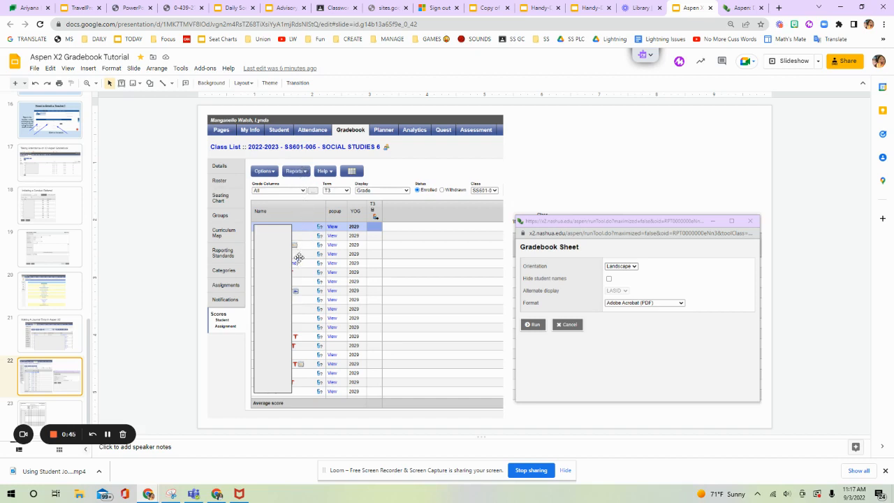
mouse_move(555, 249)
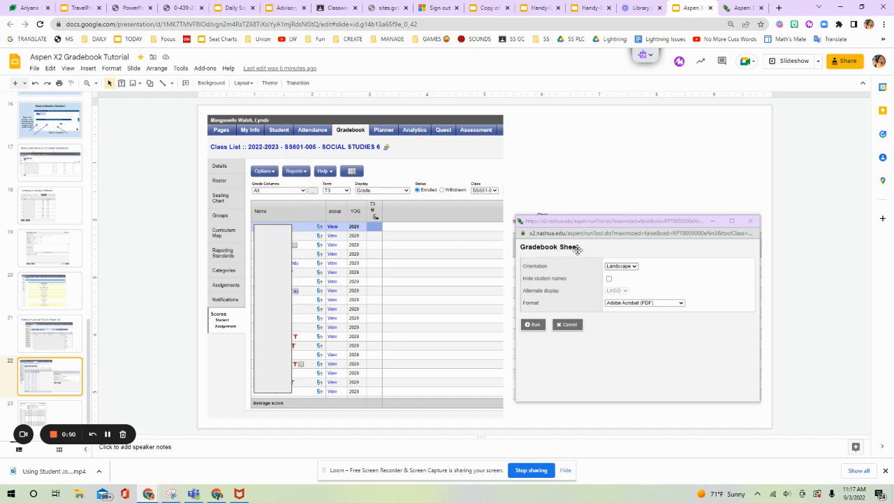
mouse_move(754, 215)
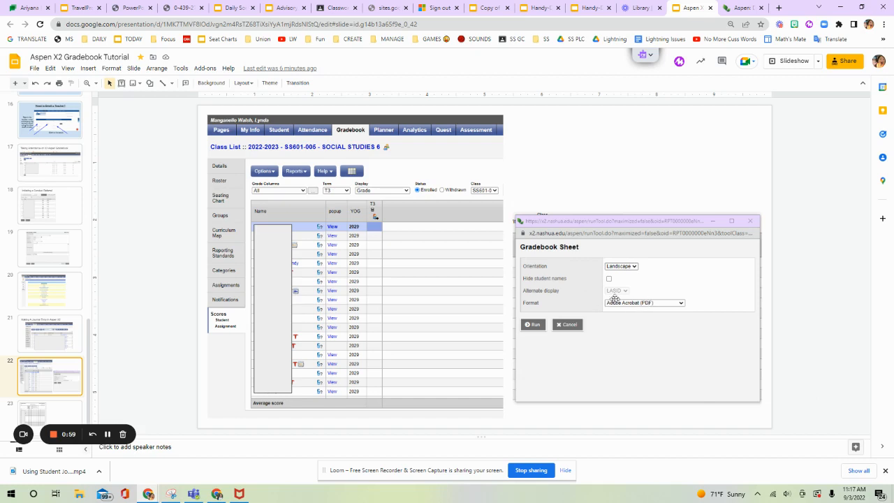
mouse_move(682, 308)
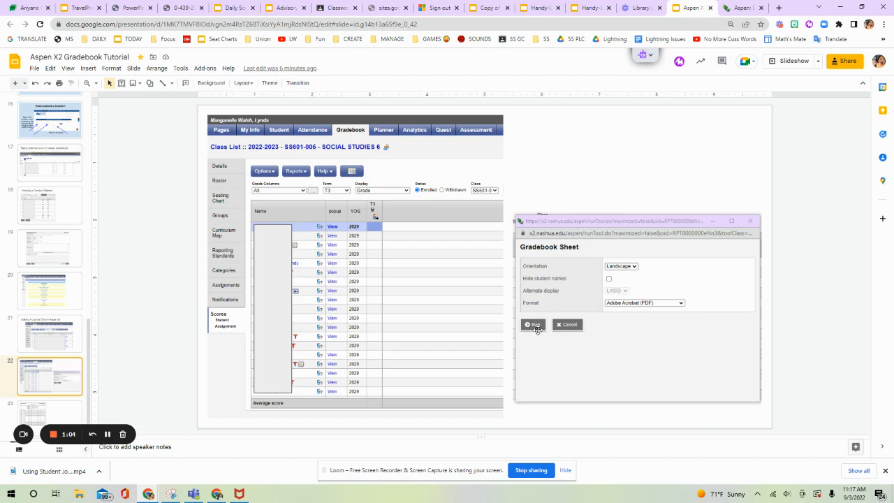
left_click(532, 324)
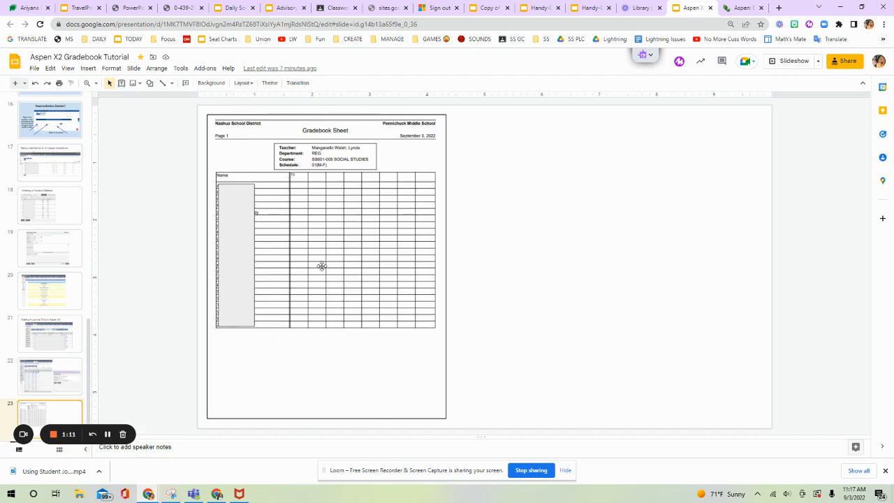
mouse_move(423, 297)
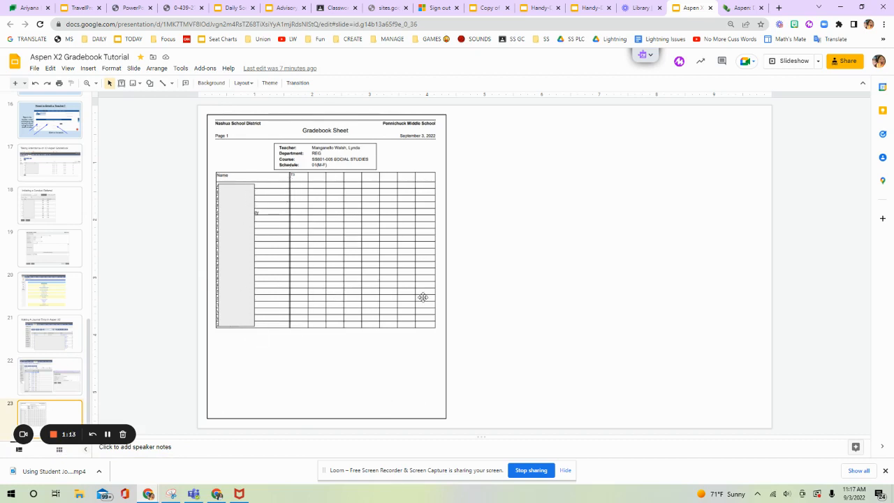
mouse_move(239, 166)
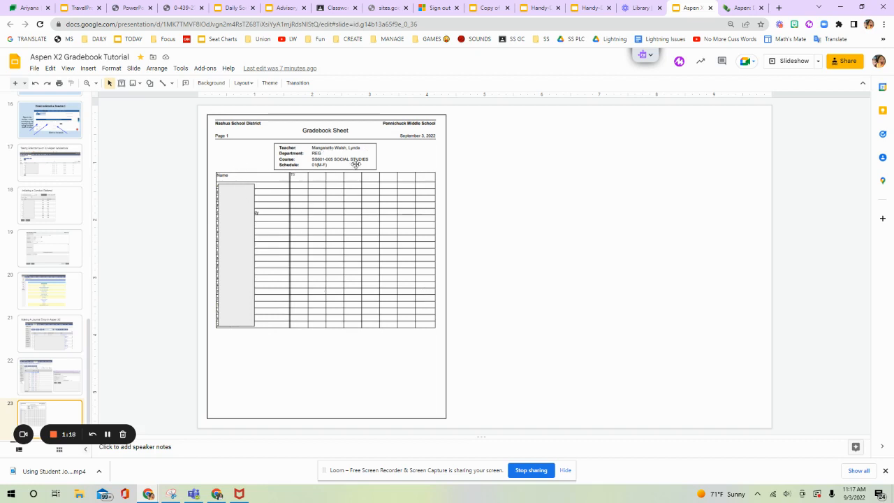
mouse_move(329, 342)
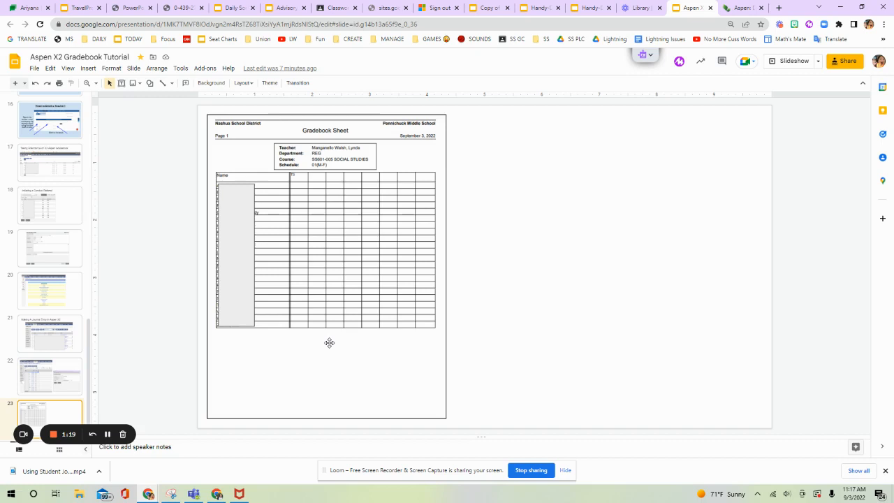
mouse_move(397, 239)
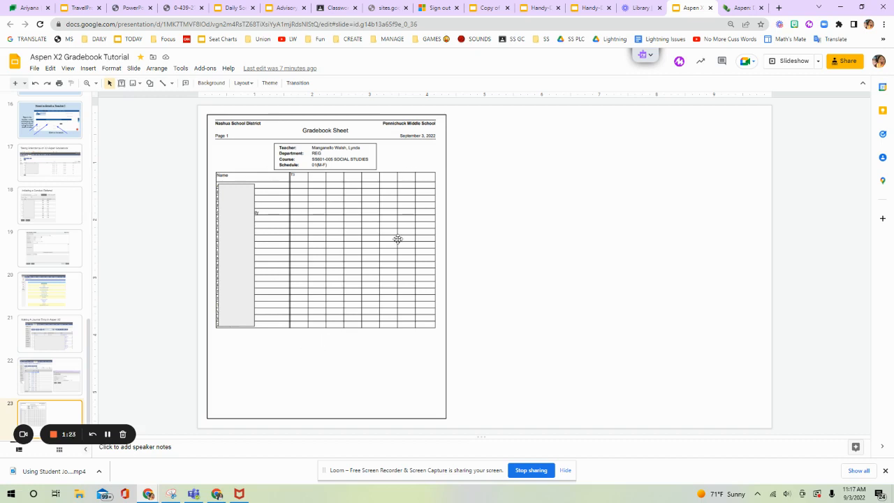